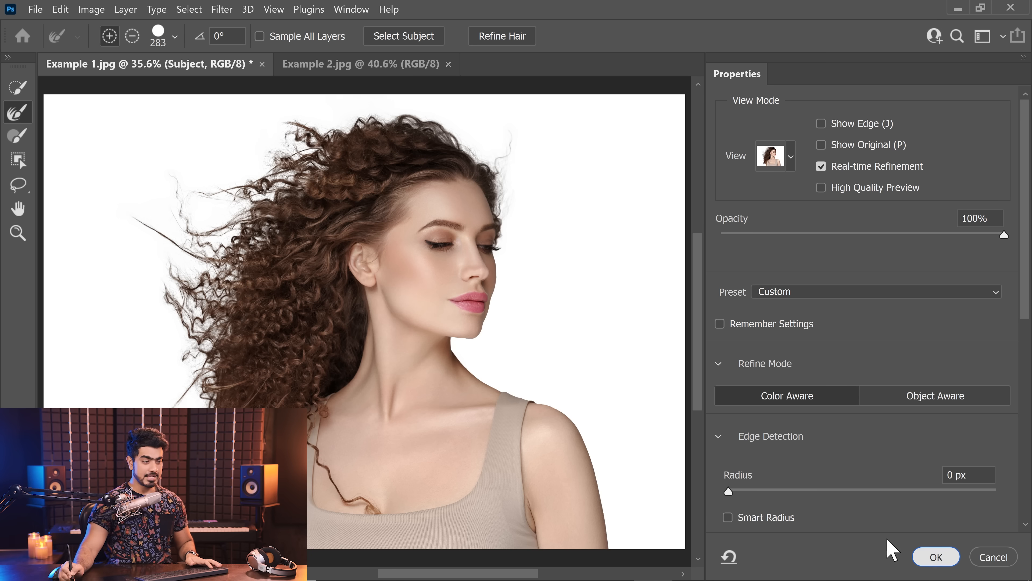
Accept the refined curly hair selection as a layer mask
left_click(935, 557)
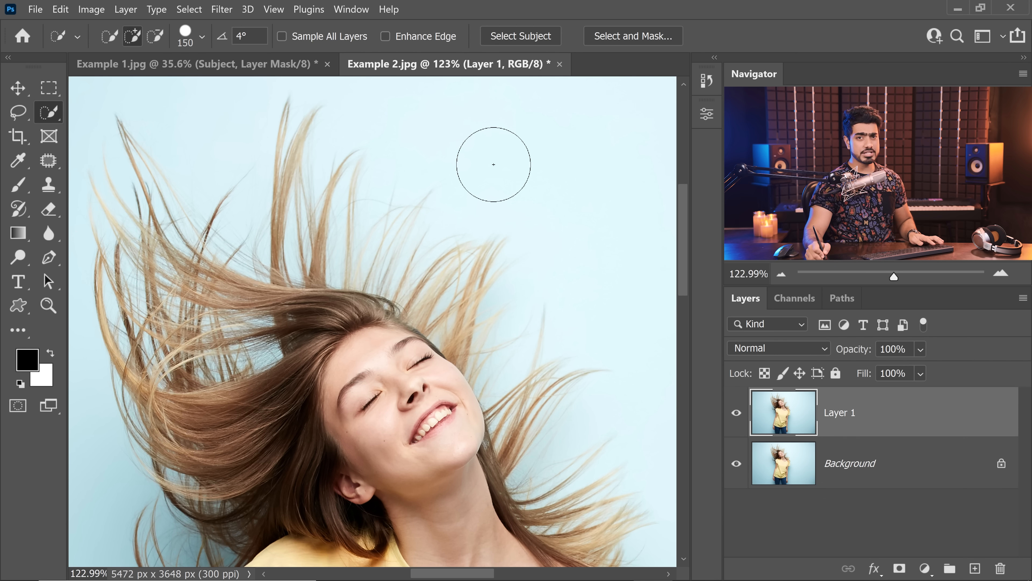
mouse_move(279, 203)
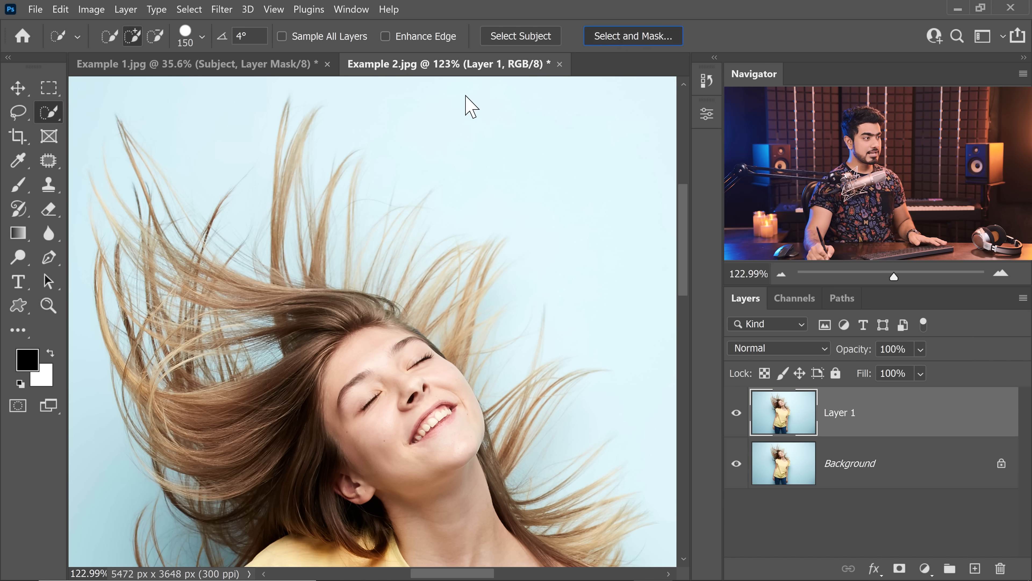
Preview the blonde hair On White with Color Aware refinement and brush over the flying strands
left_click(631, 35)
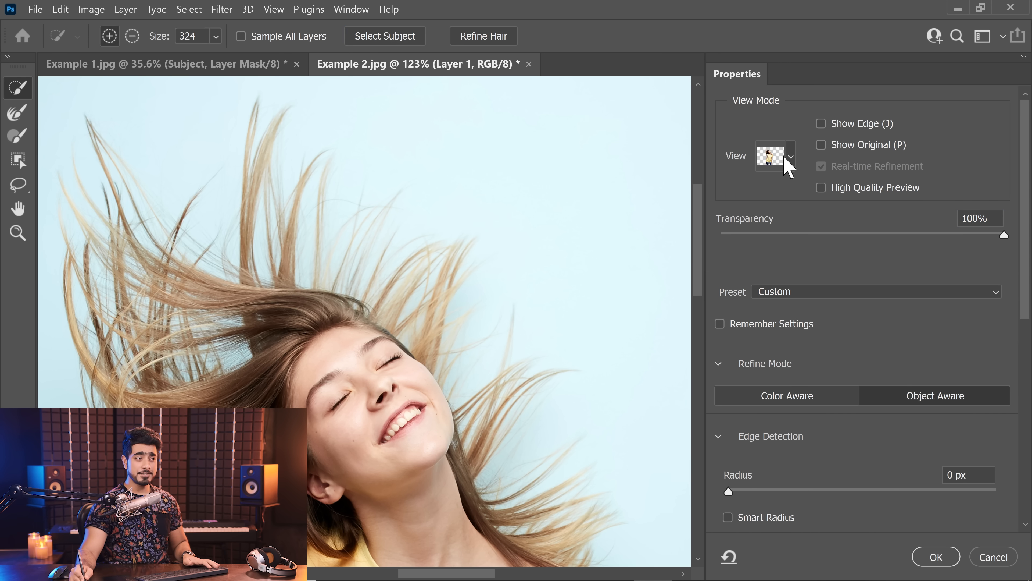
left_click(791, 156)
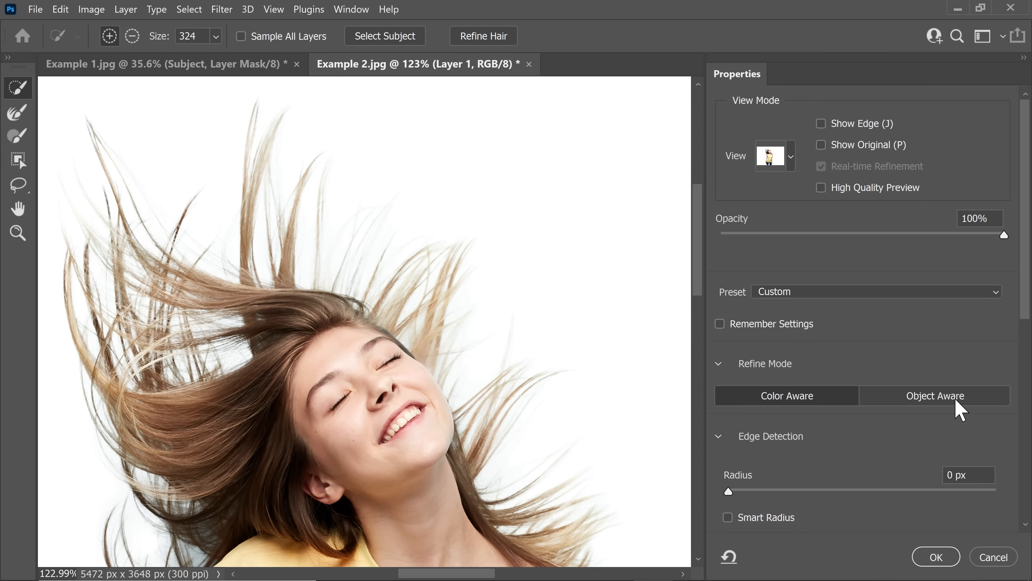
left_click(786, 395)
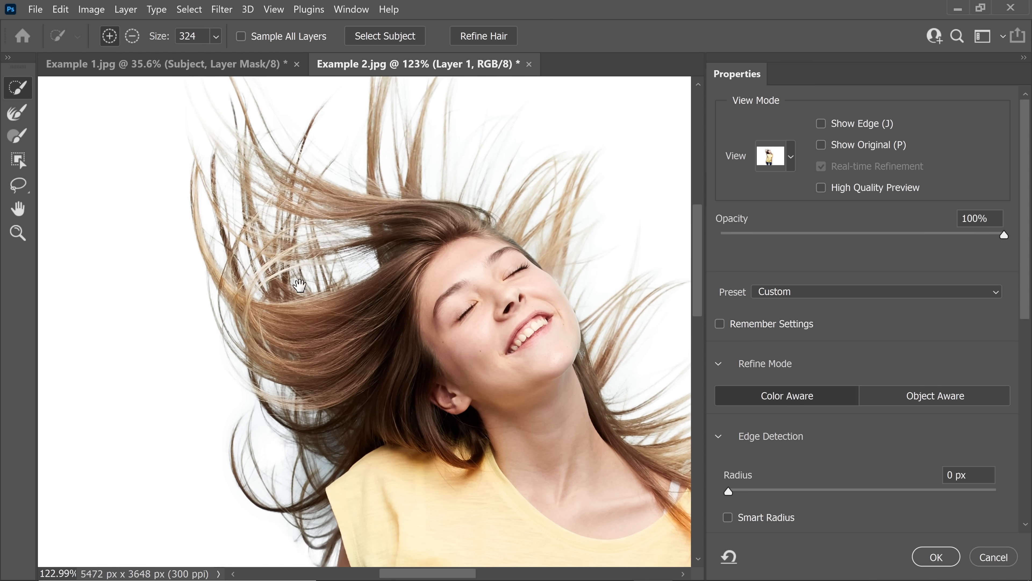
left_click(484, 36)
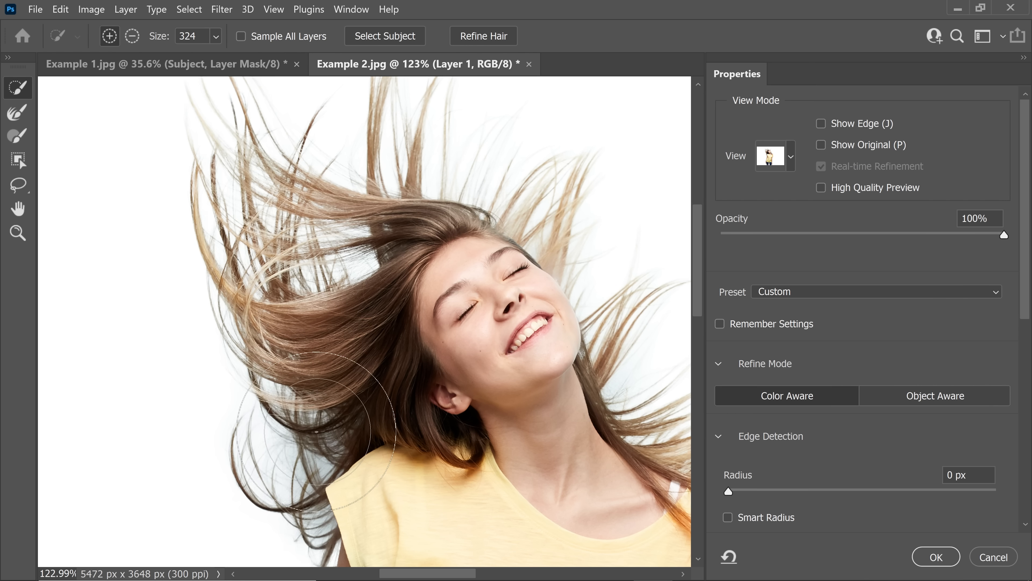
mouse_move(479, 267)
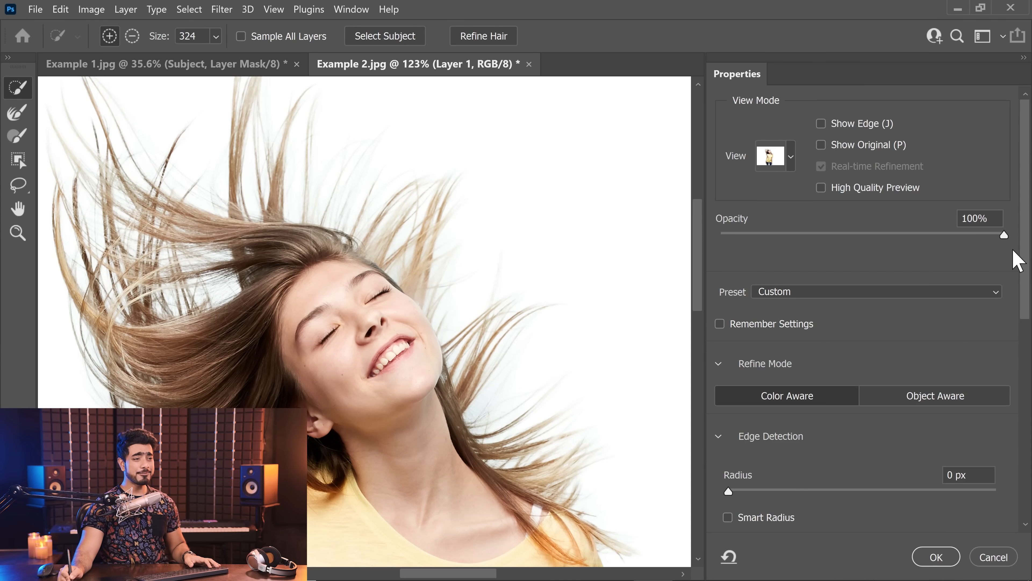
Nudge Shift Edge to about -1% under Global Refinements and accept the blonde hair selection
scroll("down", 3)
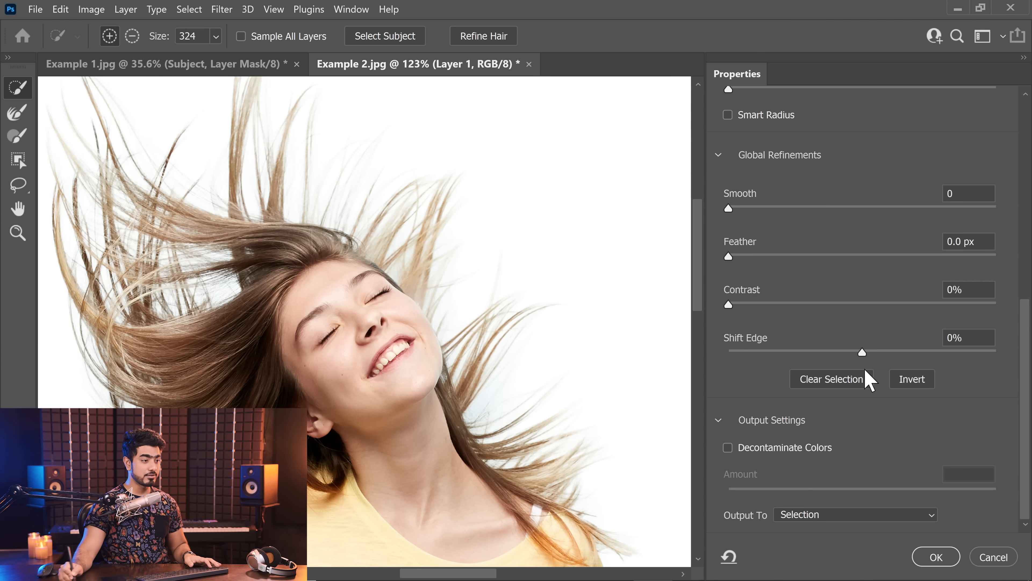
left_click_drag(862, 352, 857, 352)
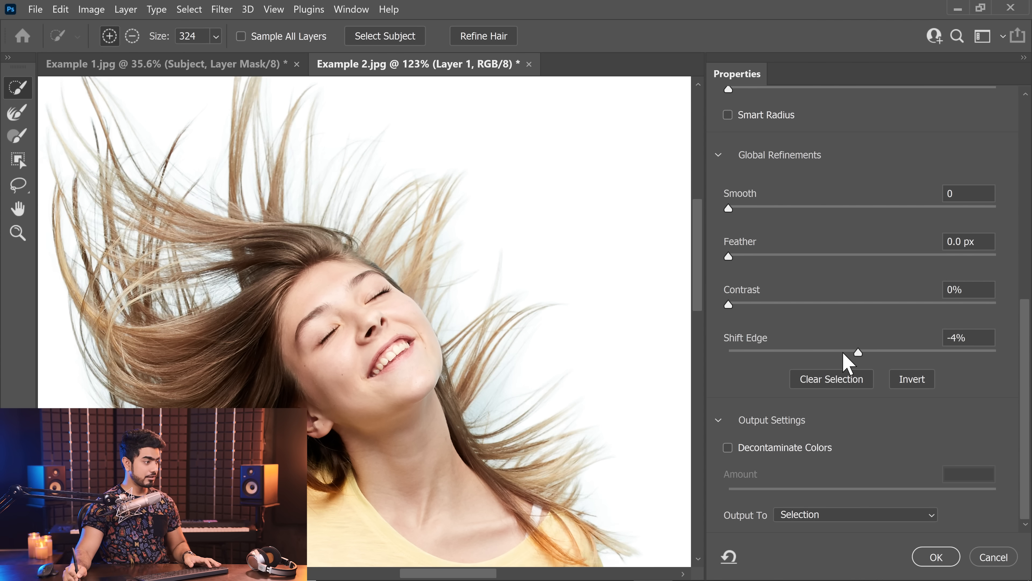
left_click_drag(858, 352, 862, 353)
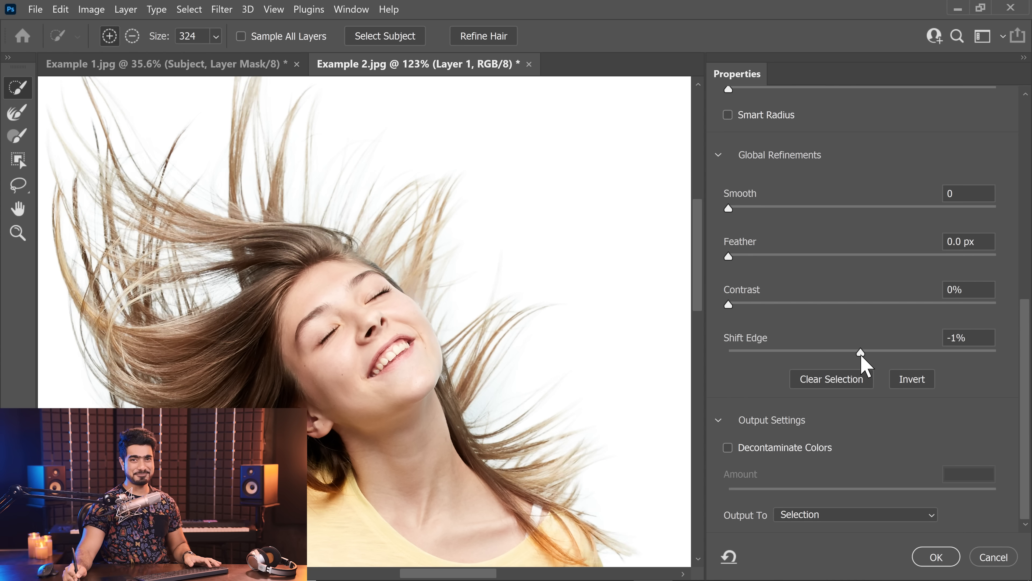
left_click(935, 556)
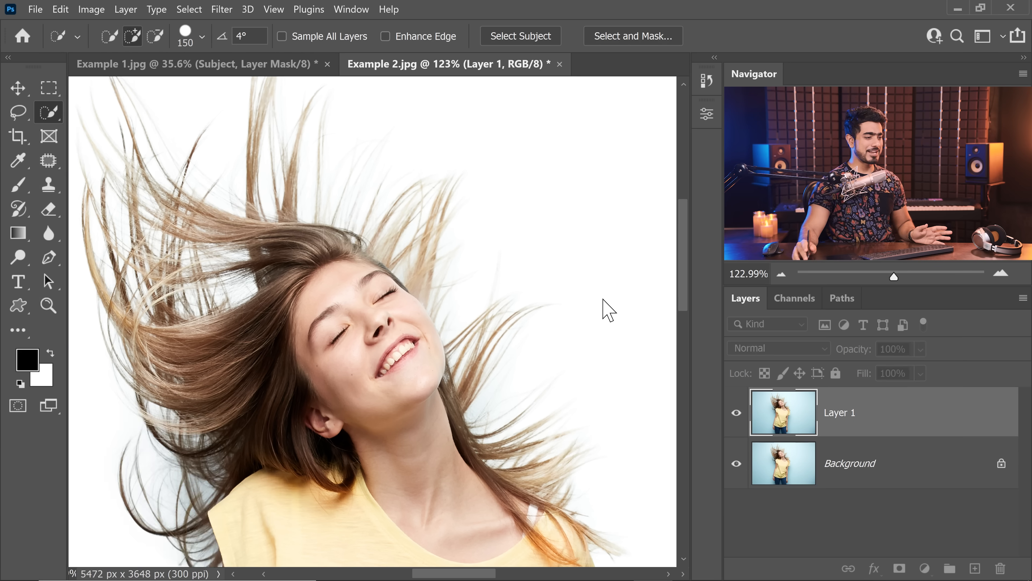
Bring Abstract-Background.png into the curly portrait and scale it up to cover the canvas
left_click(519, 35)
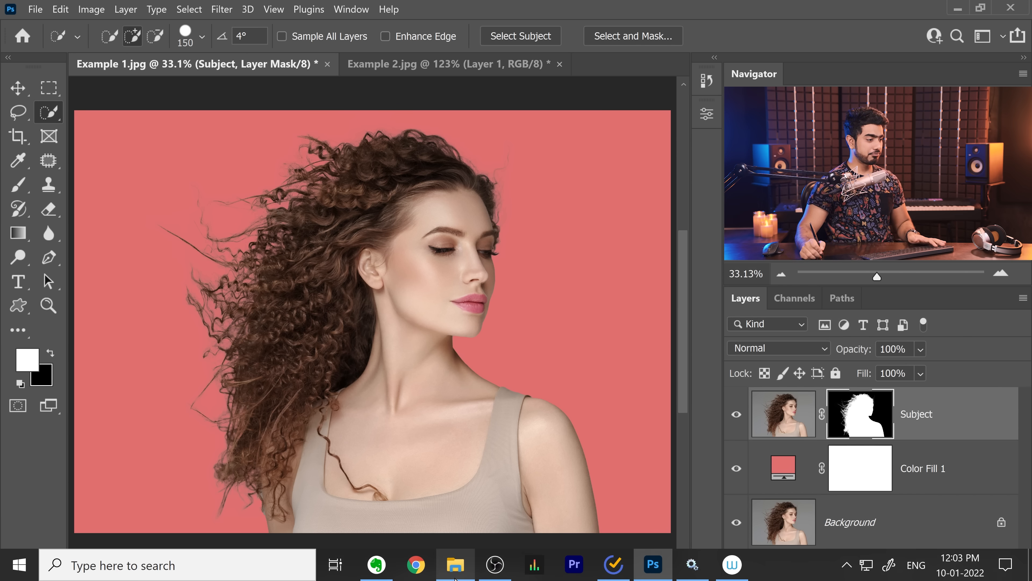
left_click(455, 565)
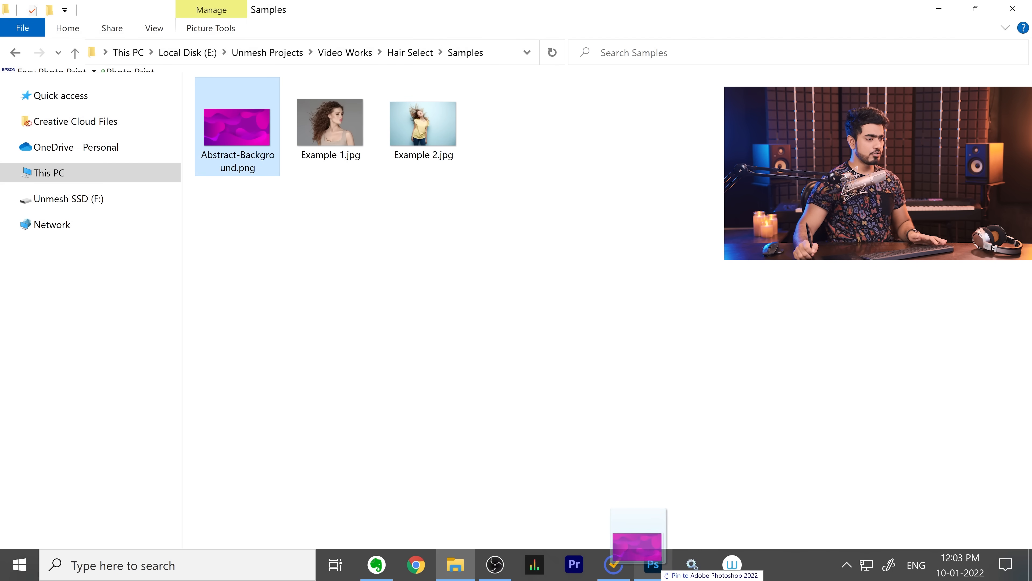
left_click(652, 565)
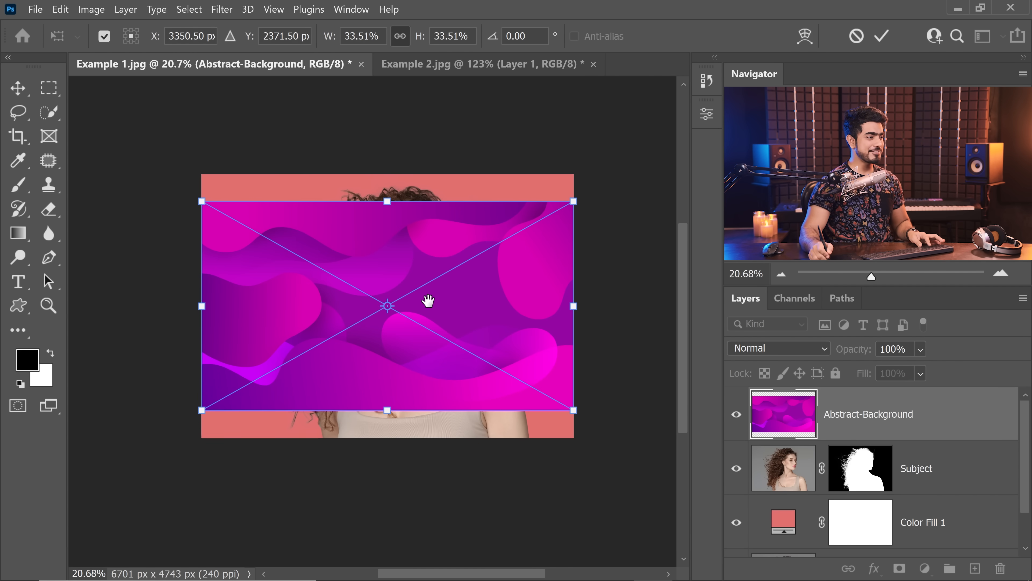
left_click_drag(572, 409, 619, 448)
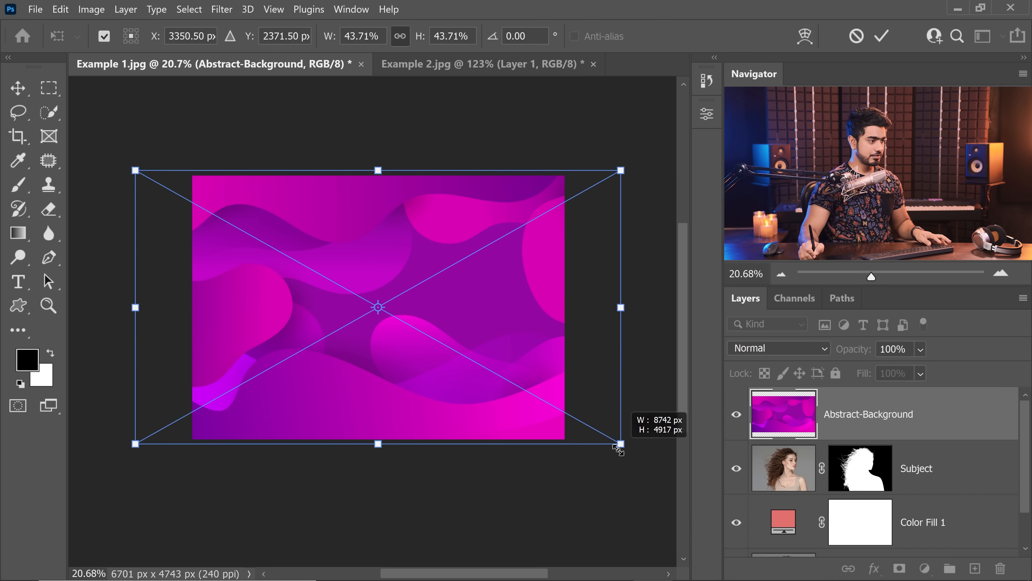